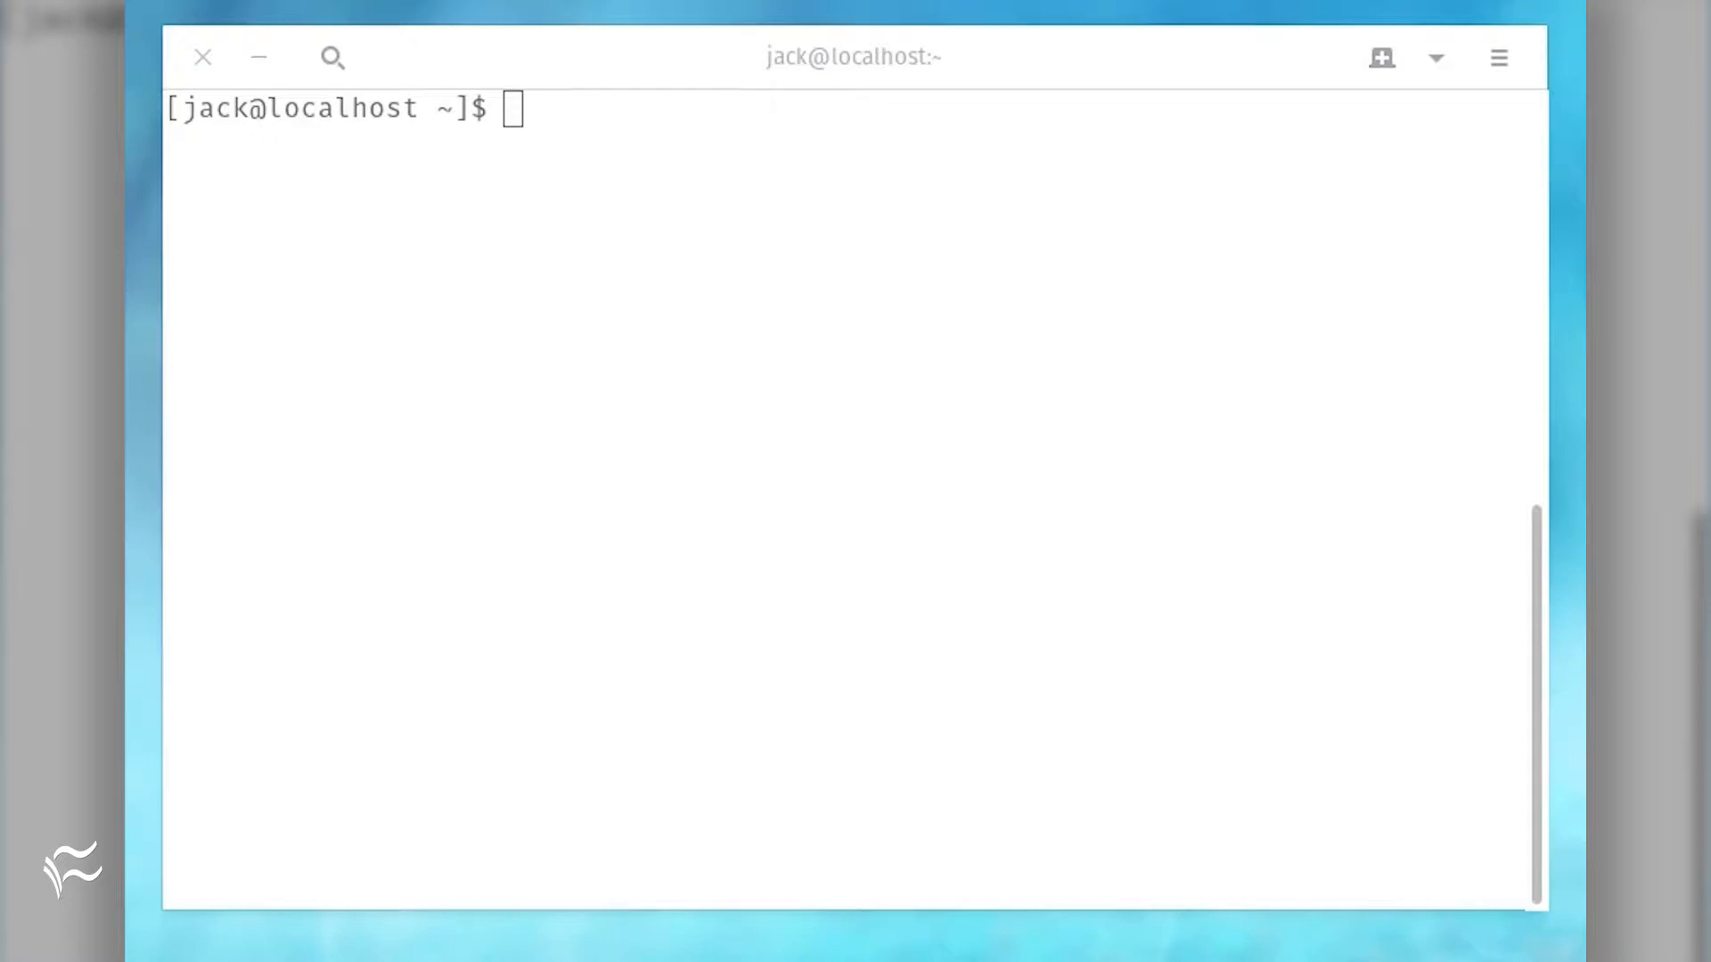
Install the sssd, cockpit-session-recording and systemd session recording packages with sudo dnf
text(sudo dnf inst)
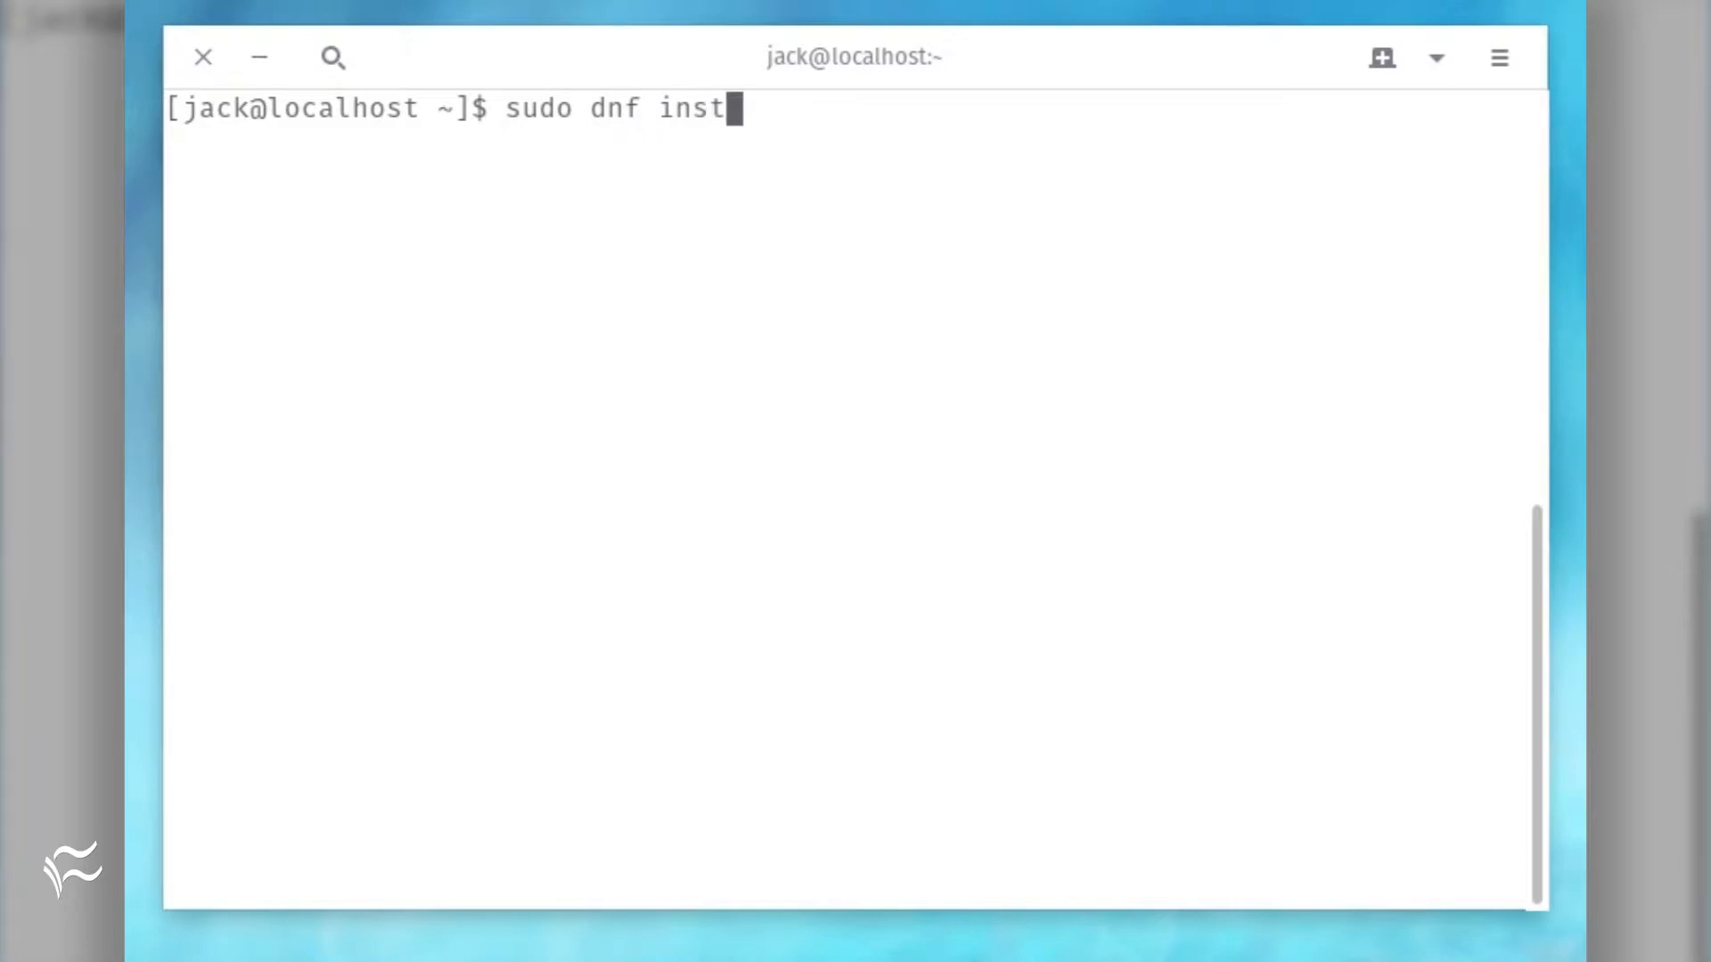
key(ctrl+c)
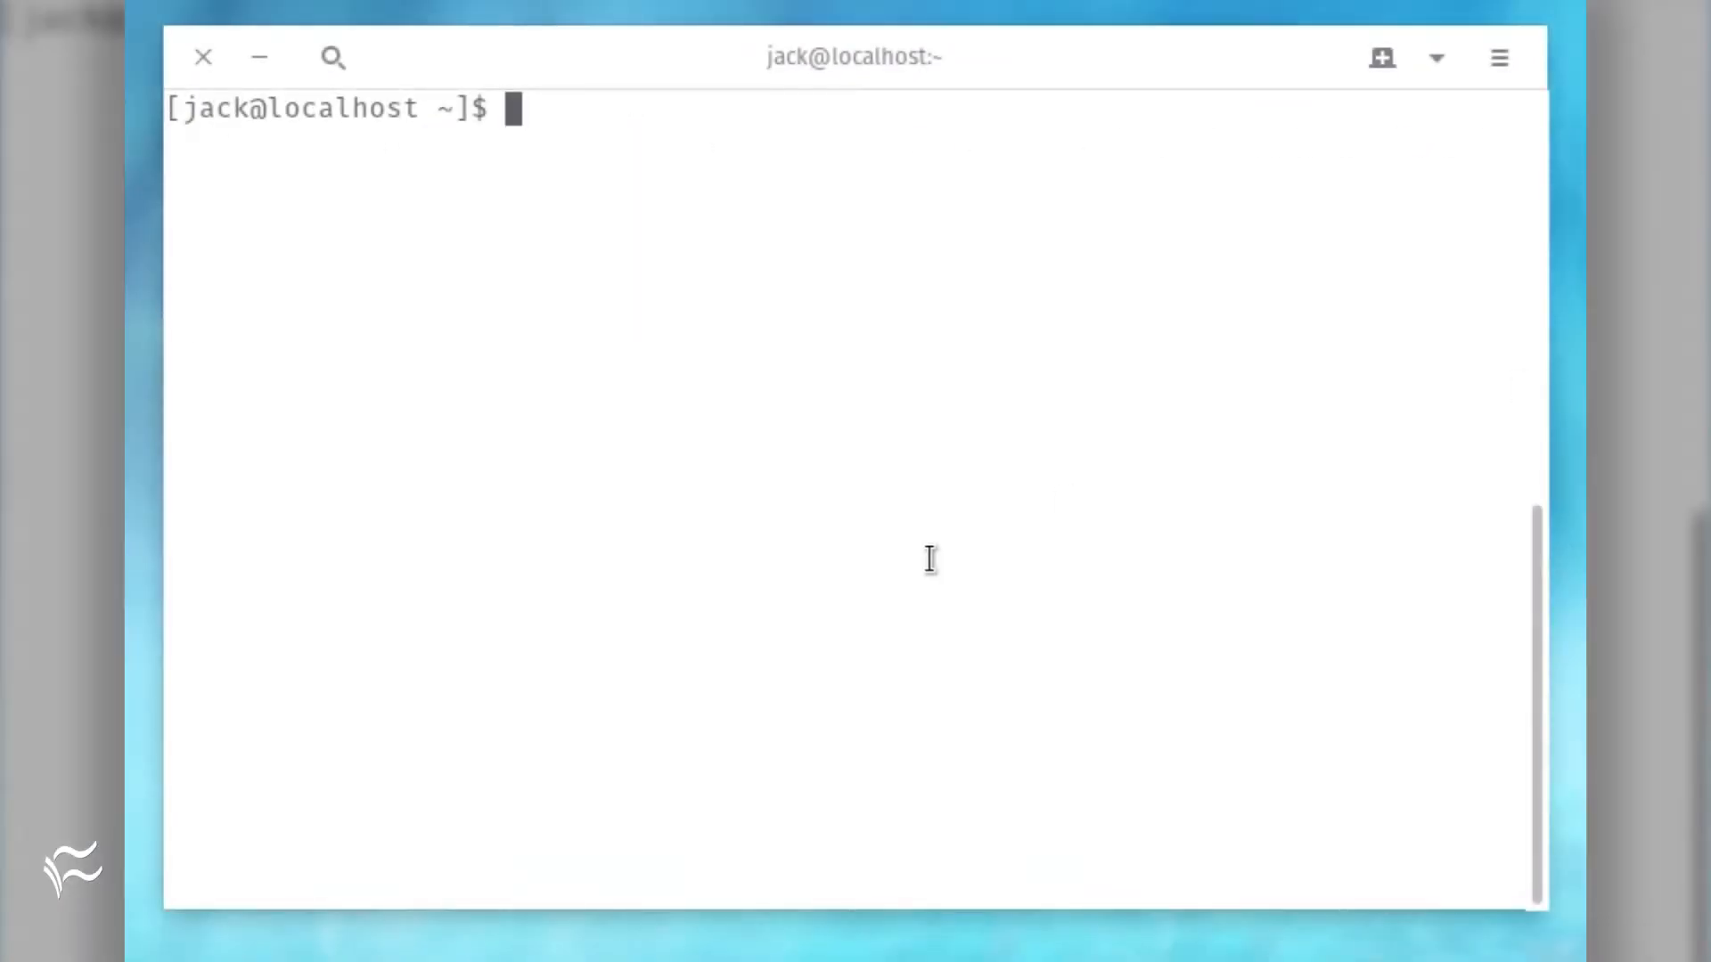
text(sudo dnf install sss)
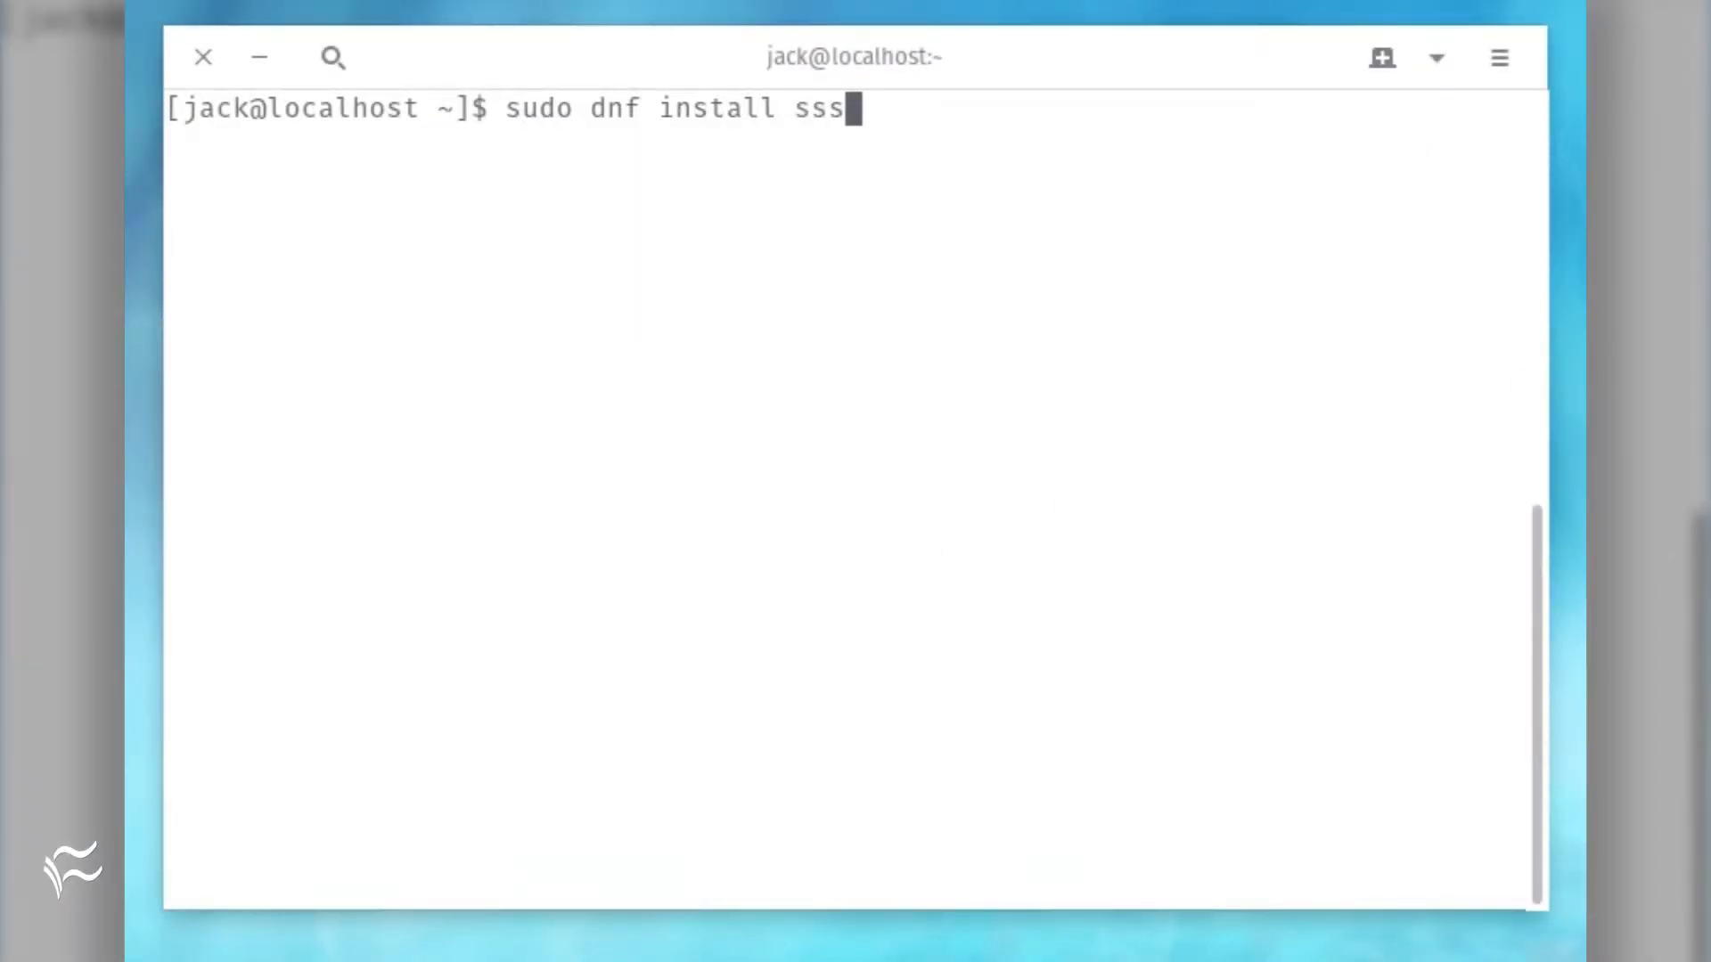
key(BackSpace)
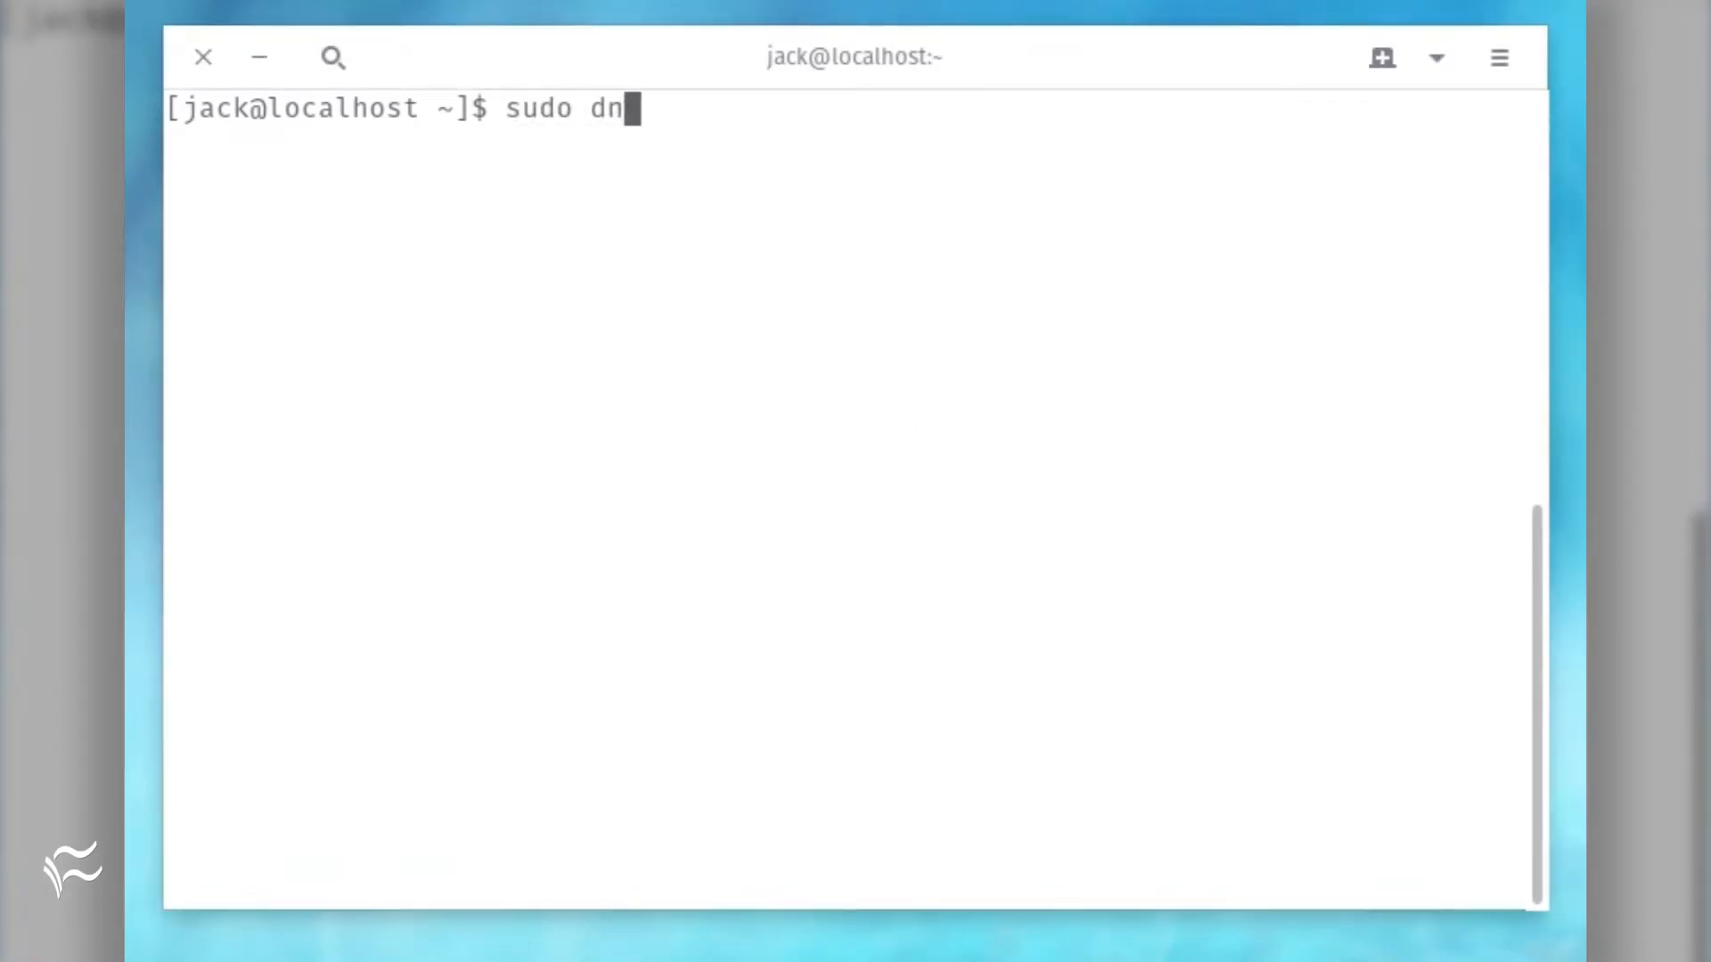
text(f install cockpit-session-)
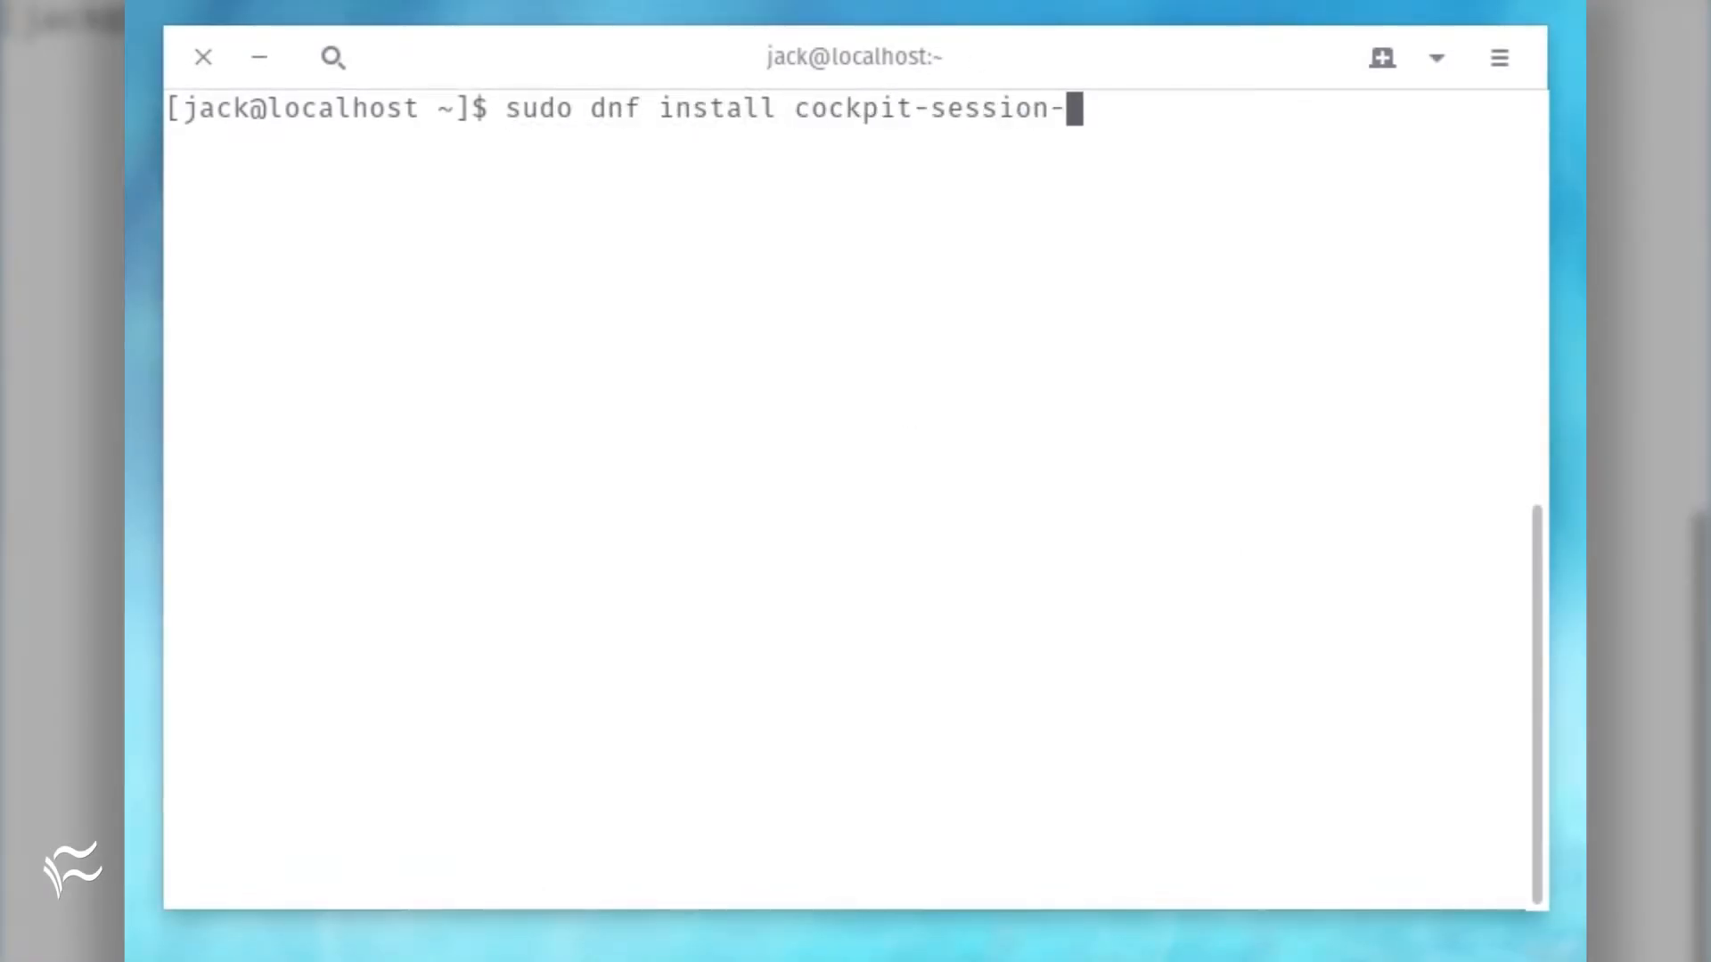
key(BackSpace)
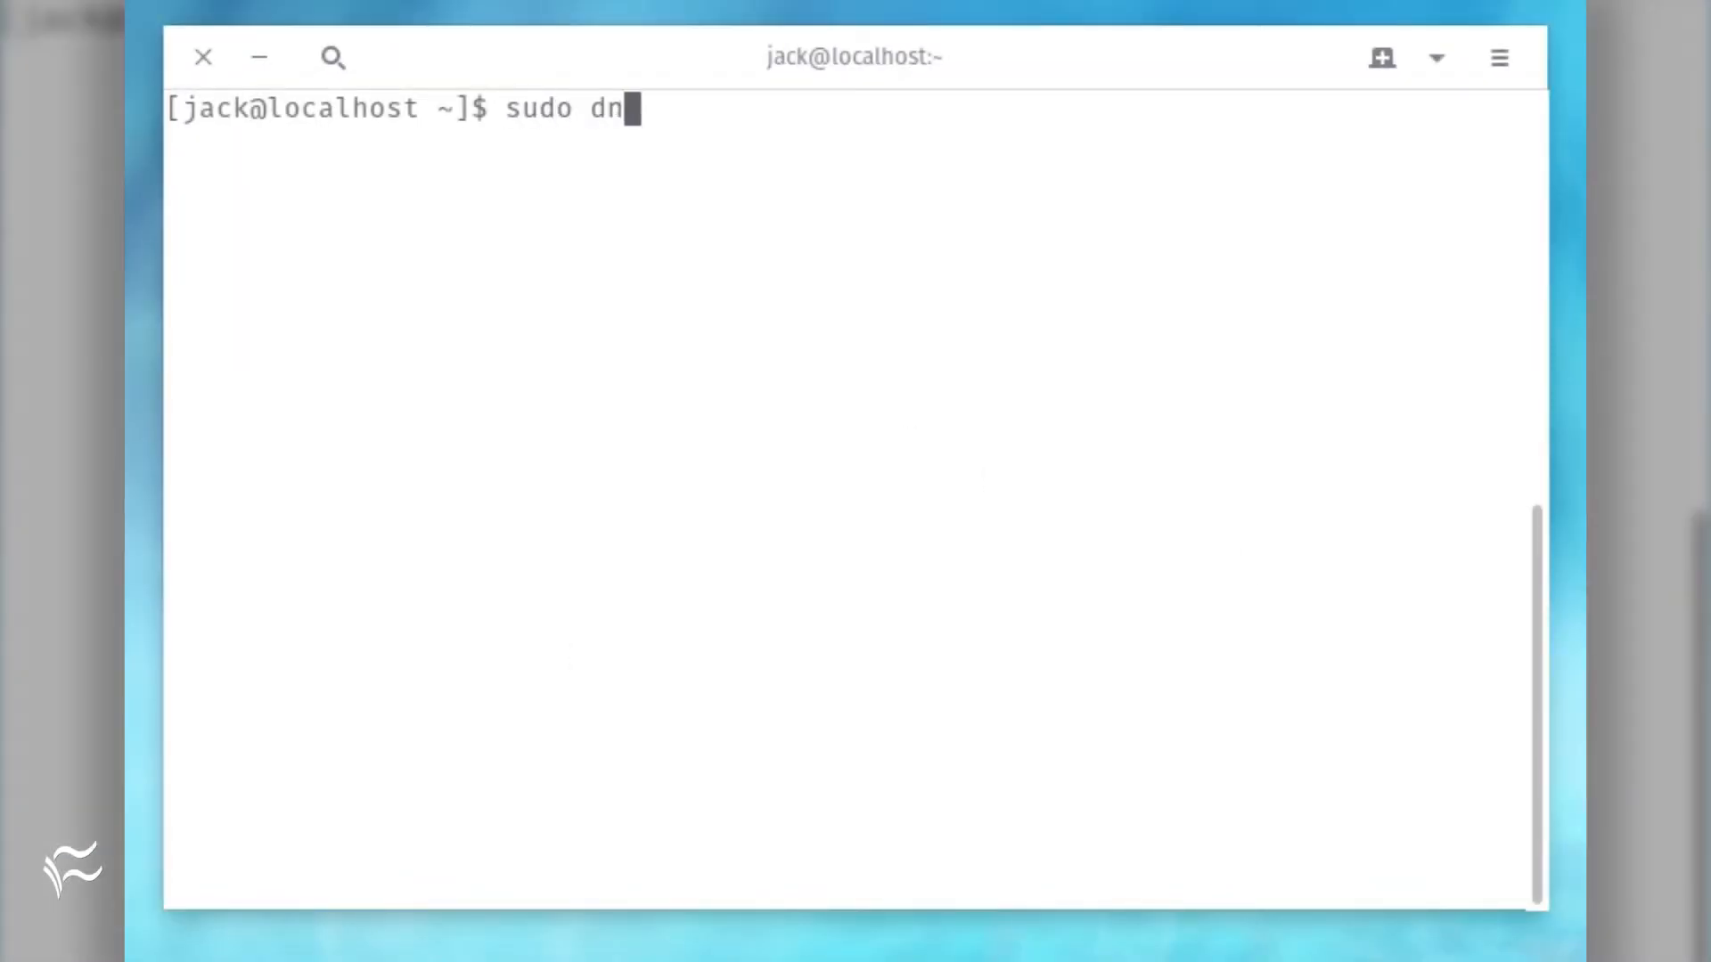
text(f install systemd-)
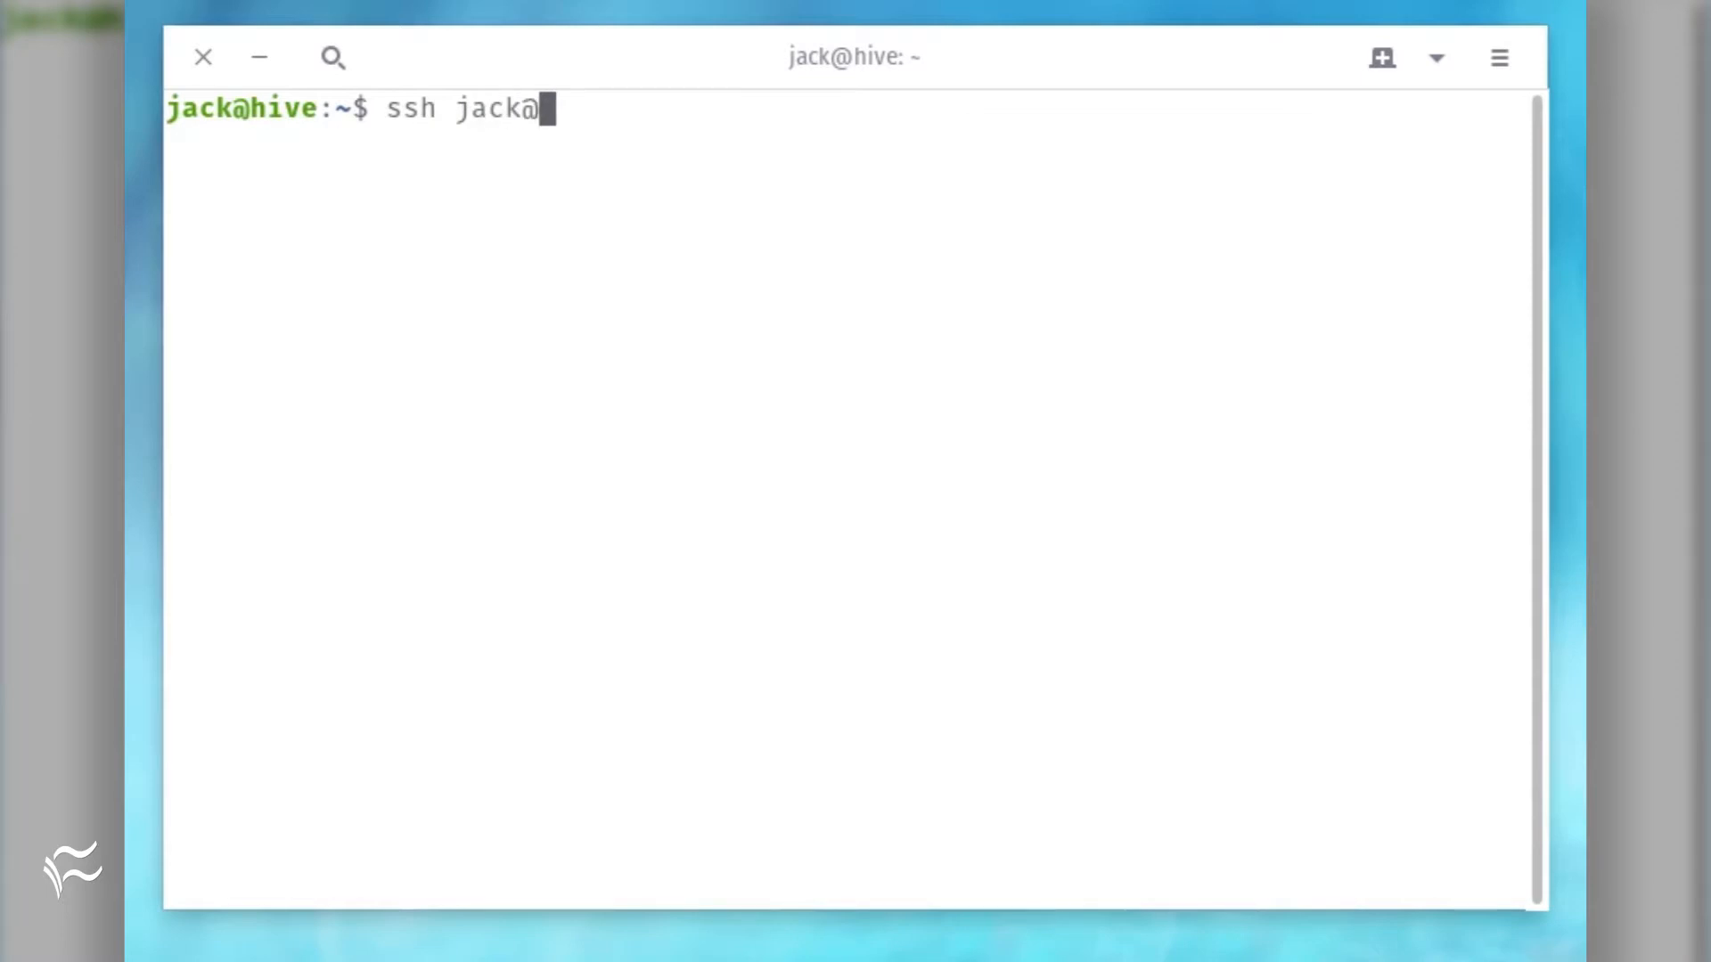
Start an SSH login to 192.168.1.18 and submit the password
text(192.168.1.18)
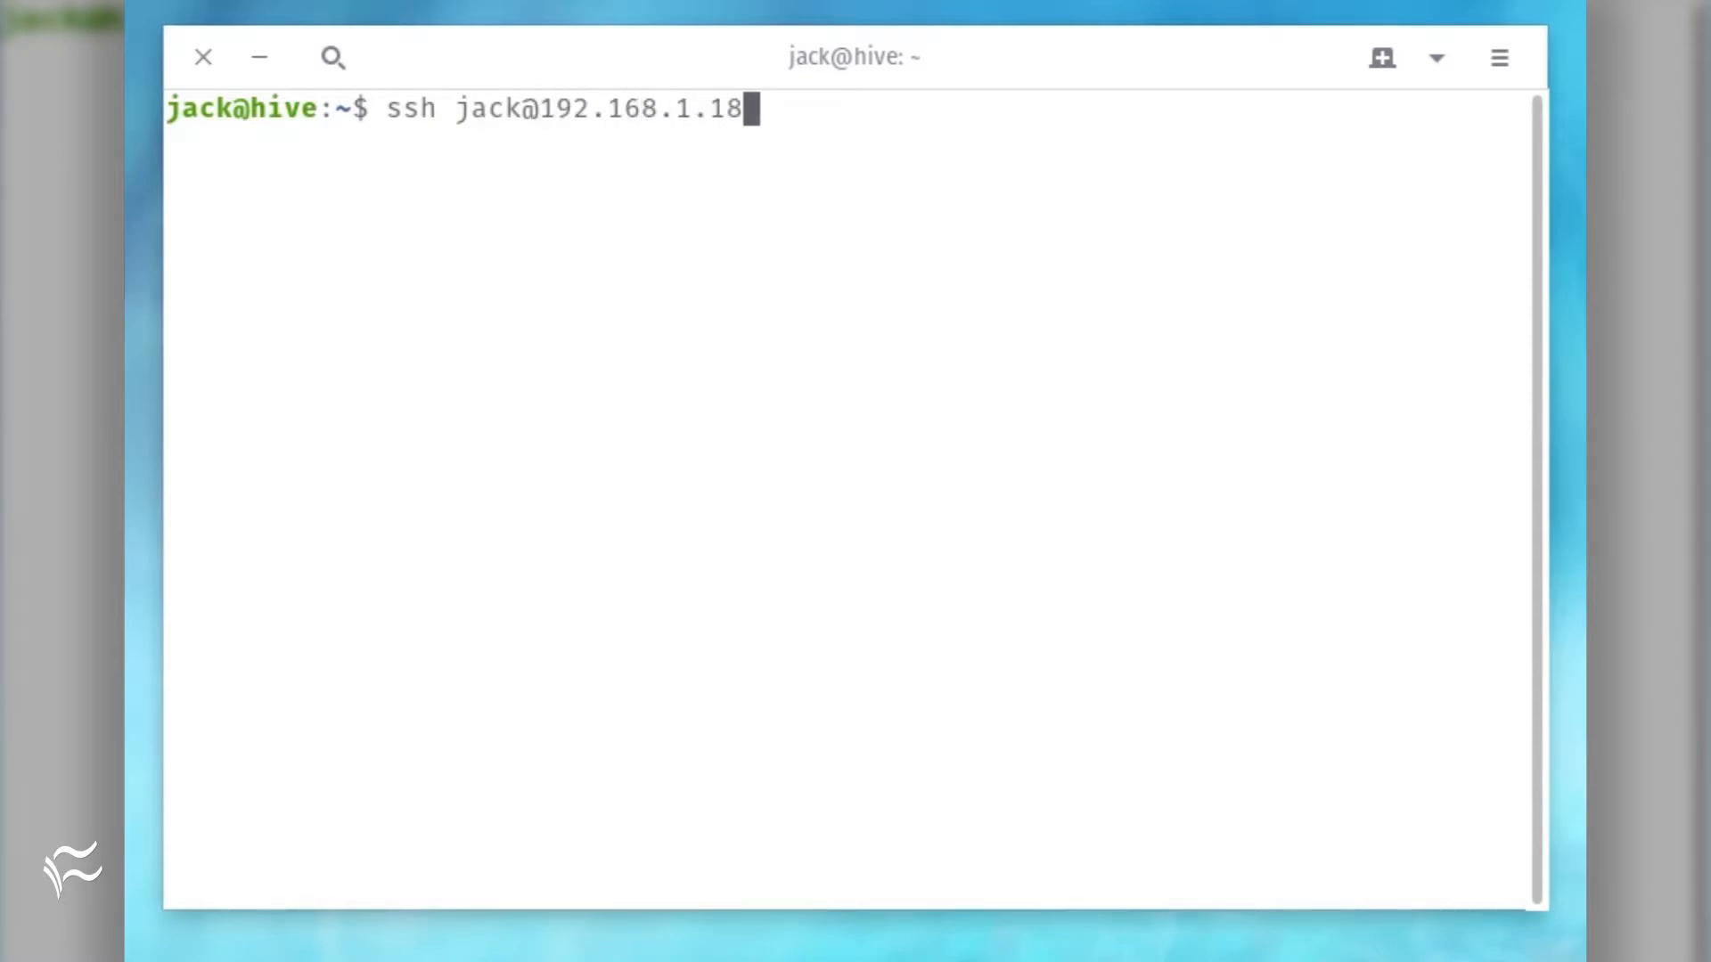
key(Return)
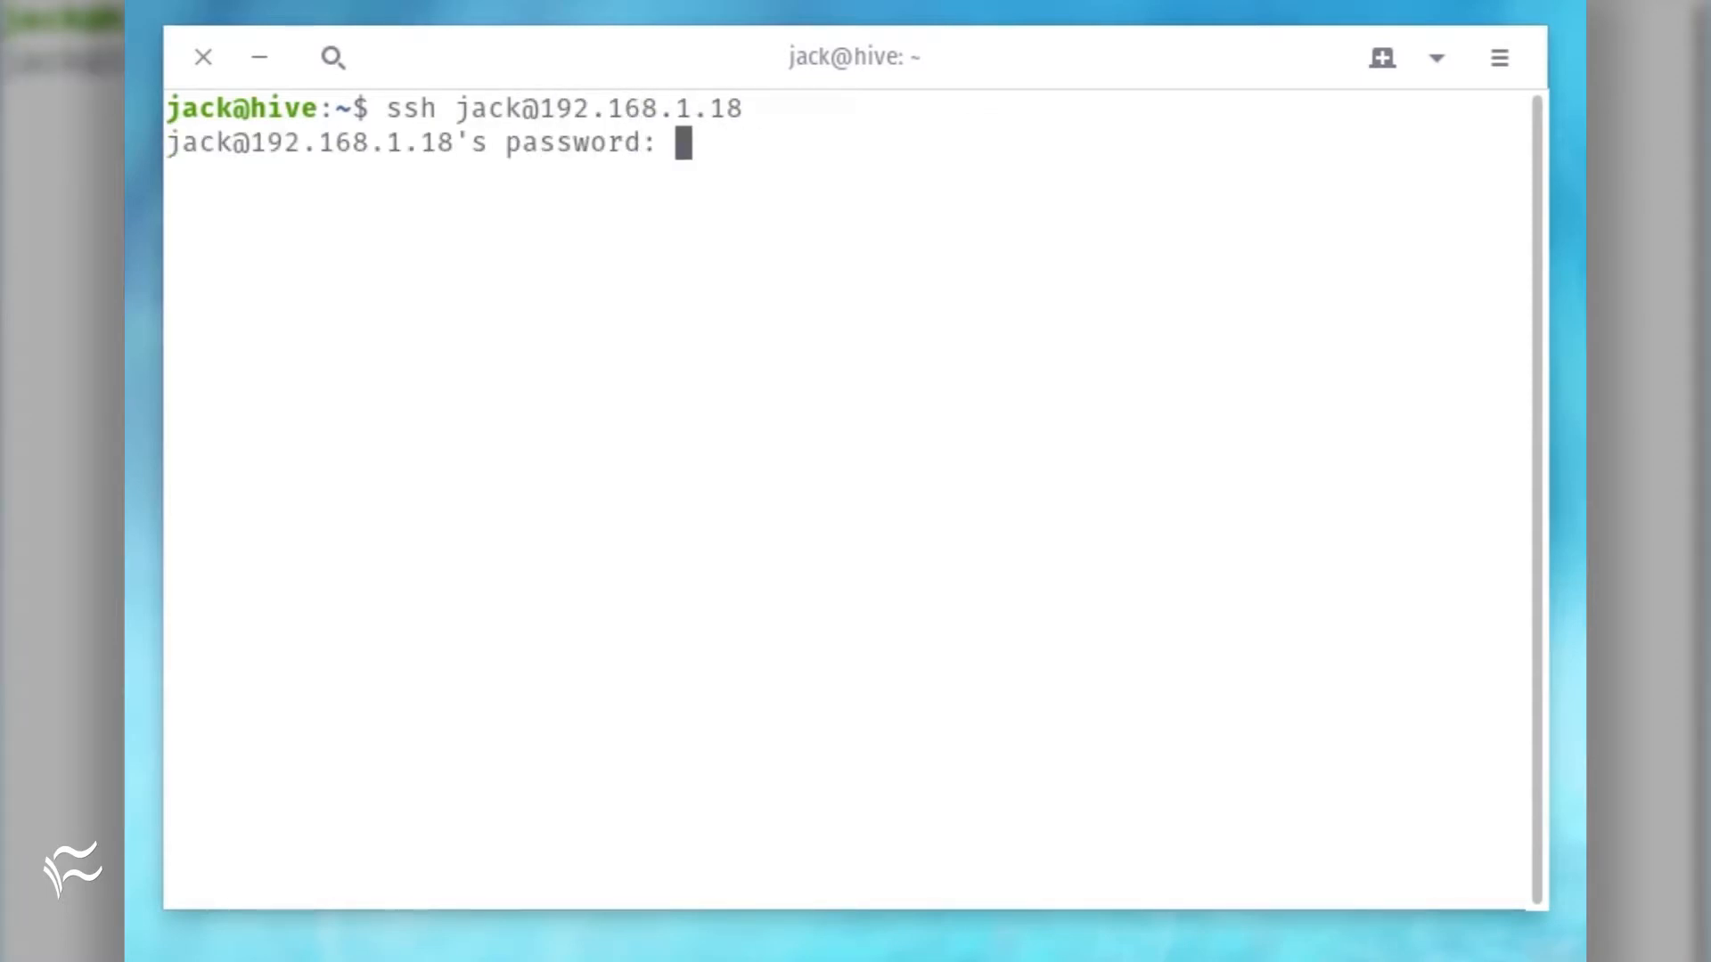
key(Return)
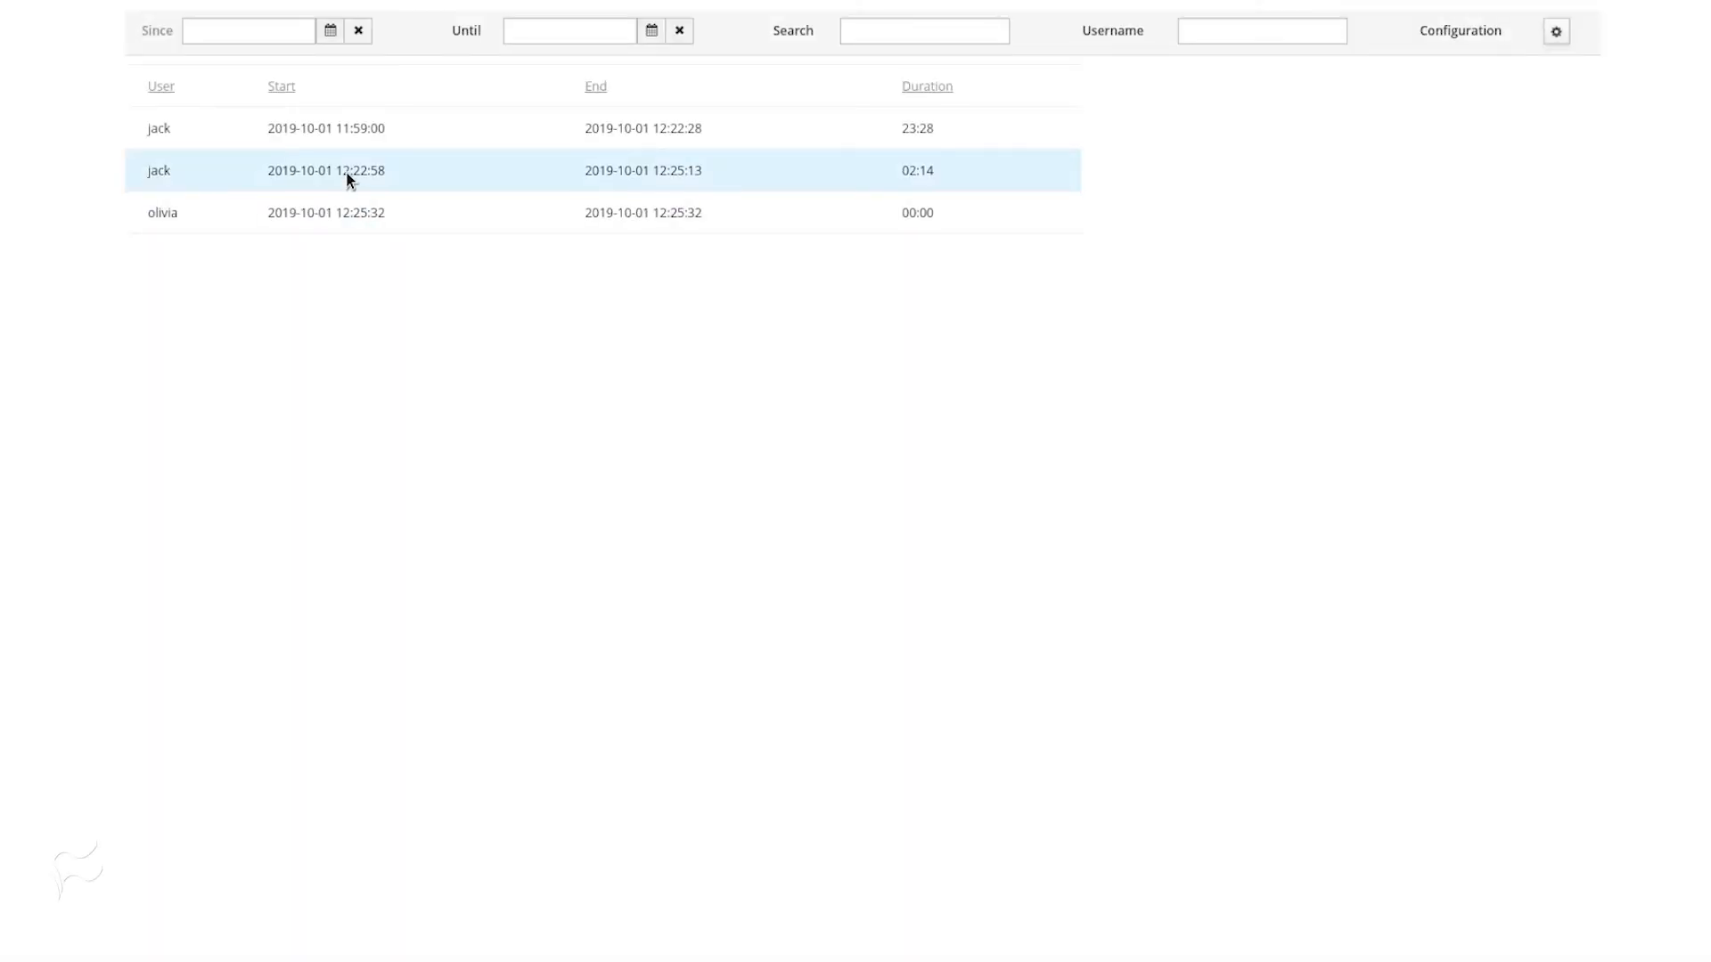
click(325, 129)
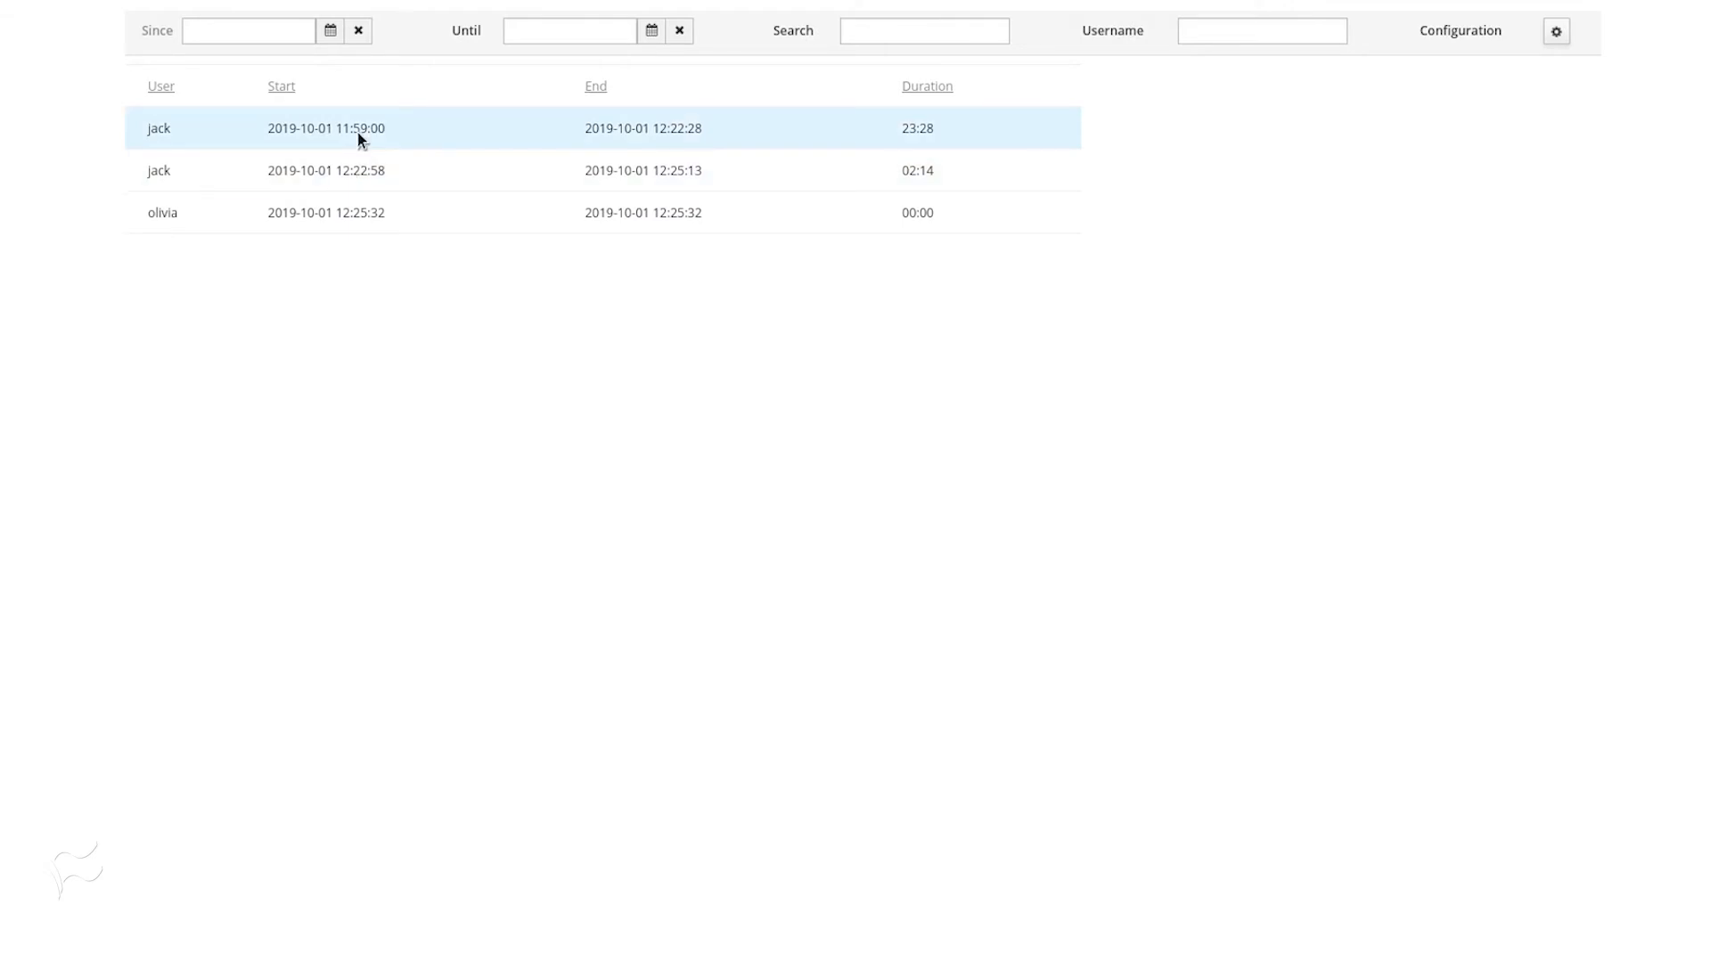
click(324, 129)
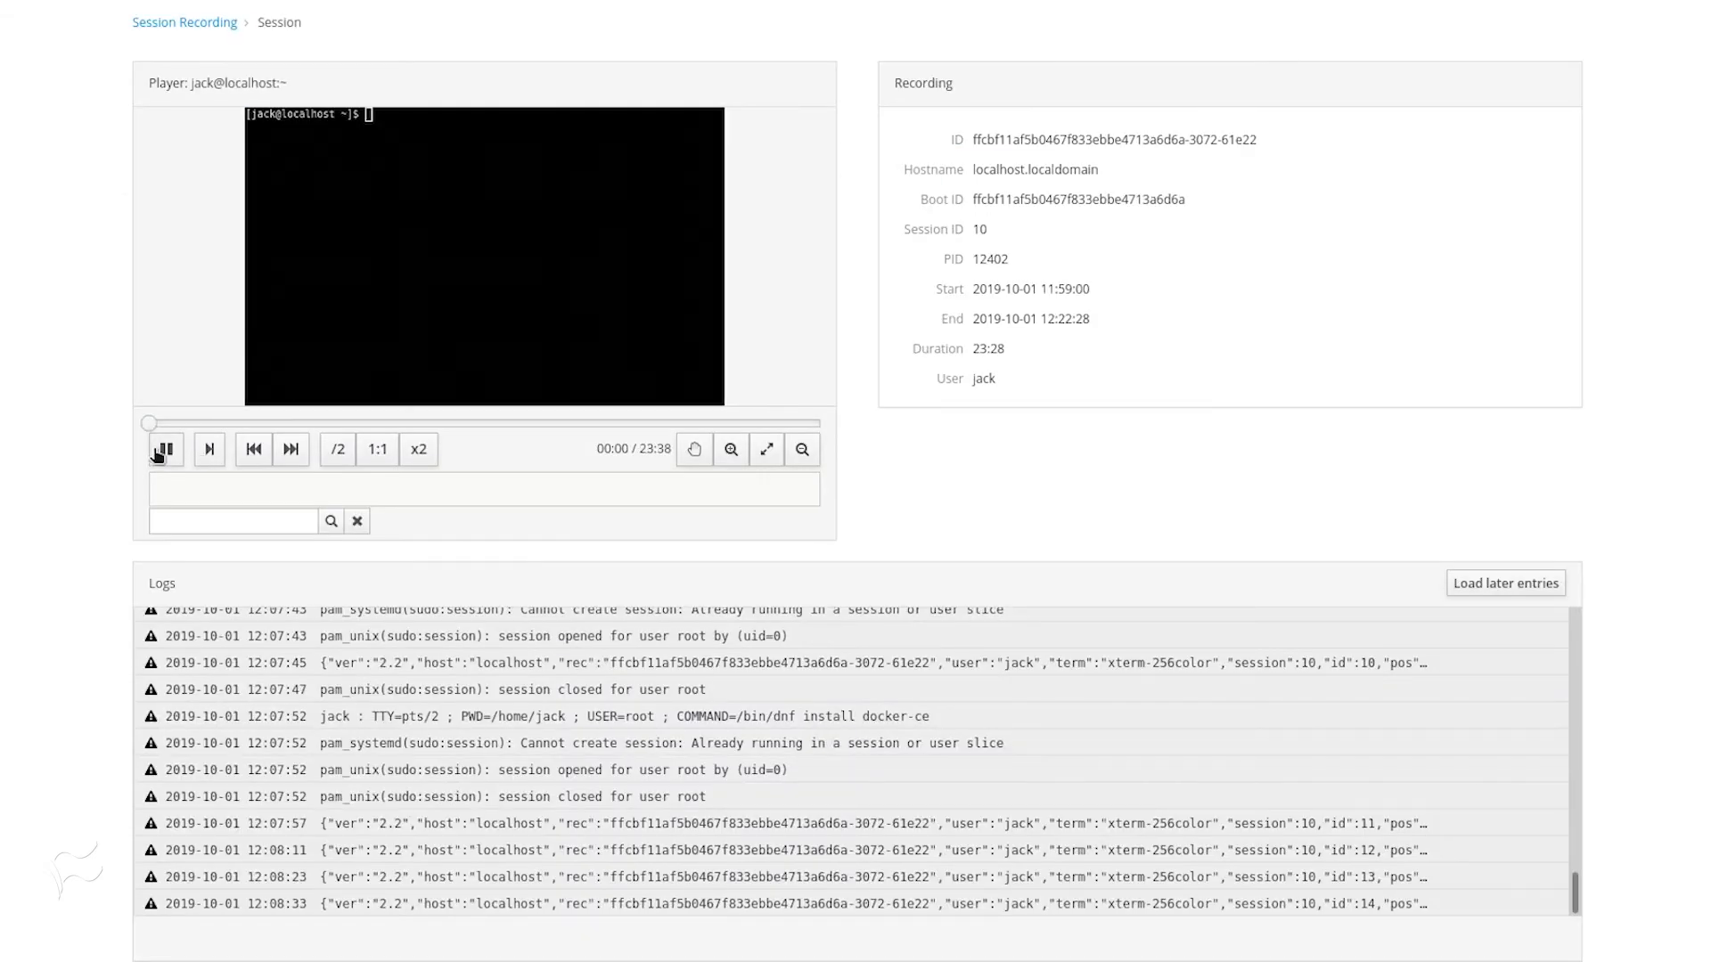